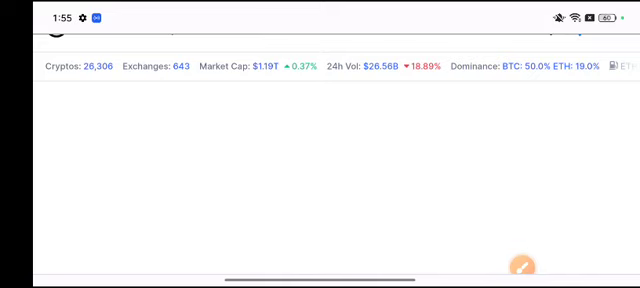
{"action": "scroll", "scroll_direction": "up", "scroll_amount": 3}
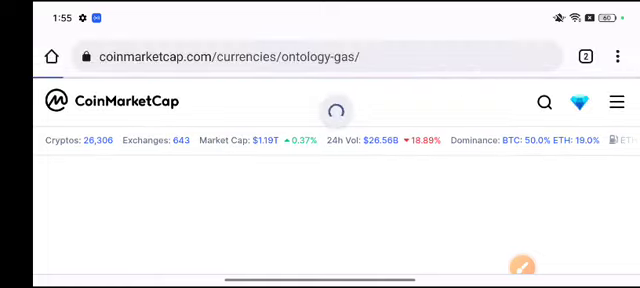
{"action": "scroll", "scroll_direction": "down", "scroll_amount": 3}
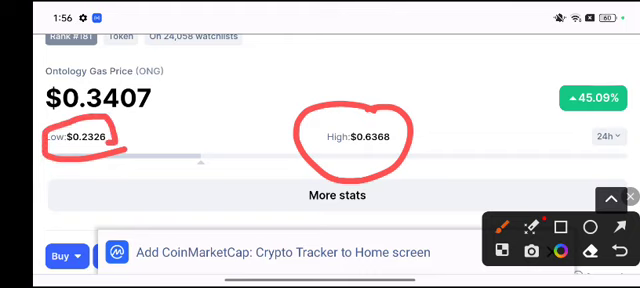
{"action": "scroll", "scroll_direction": "down", "scroll_amount": 3}
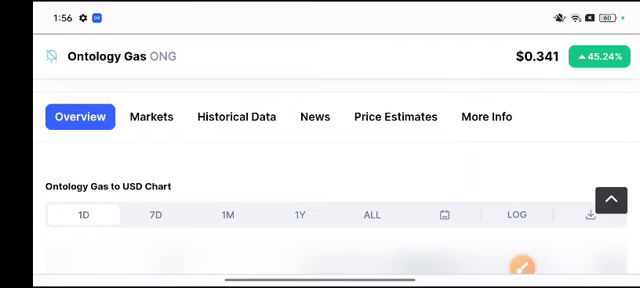
{"action": "scroll", "scroll_direction": "up", "scroll_amount": 3}
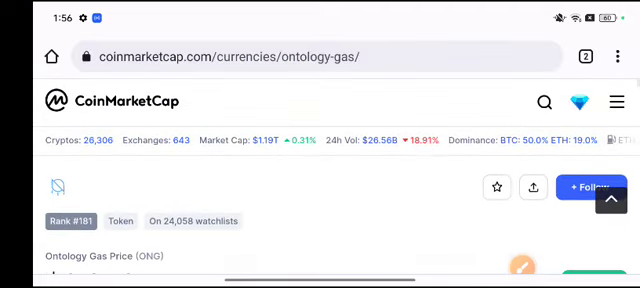
{"action": "scroll", "scroll_direction": "down", "scroll_amount": 3}
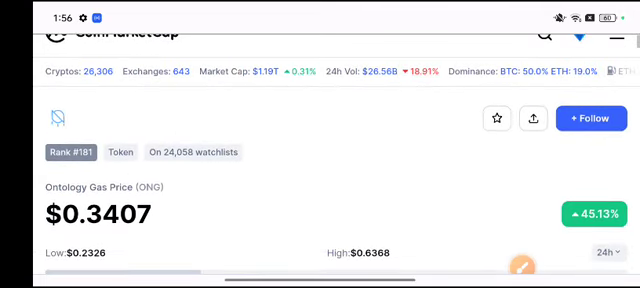